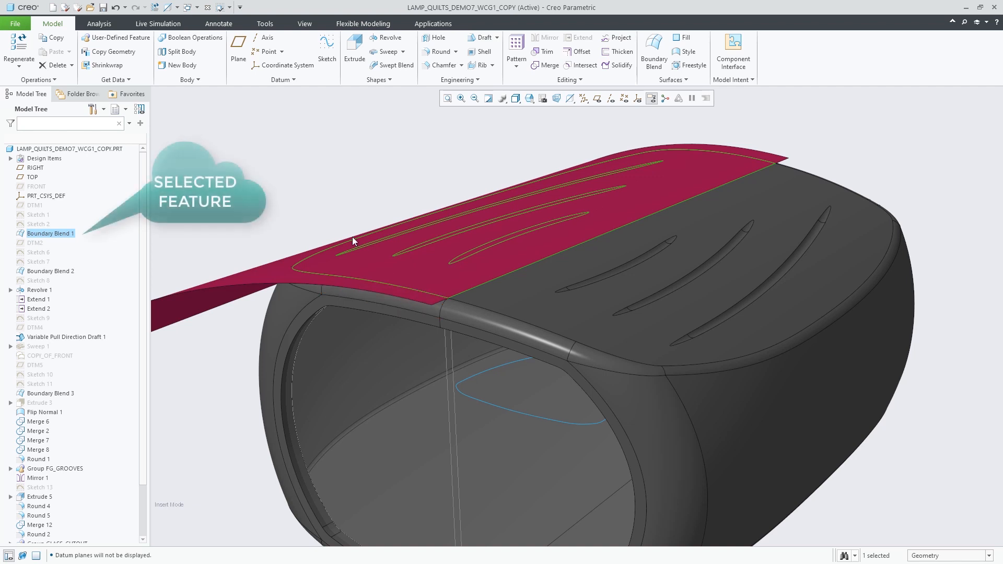
- Create snapshot Copy 1 of the Boundary Blend 1 quilt from its right-click menu
{"action": "right_click", "coordinate": [353, 241]}
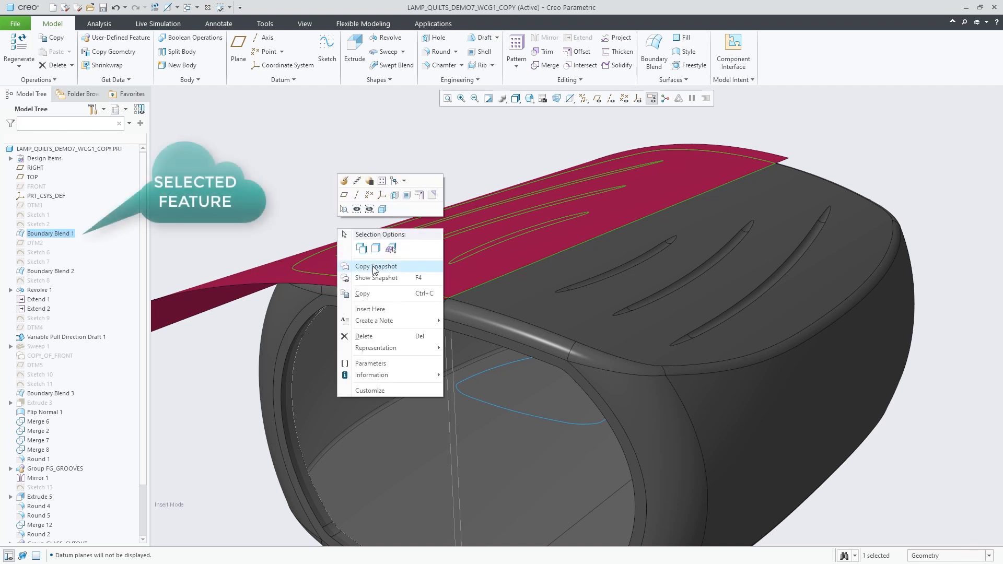
{"action": "left_click", "coordinate": [376, 278]}
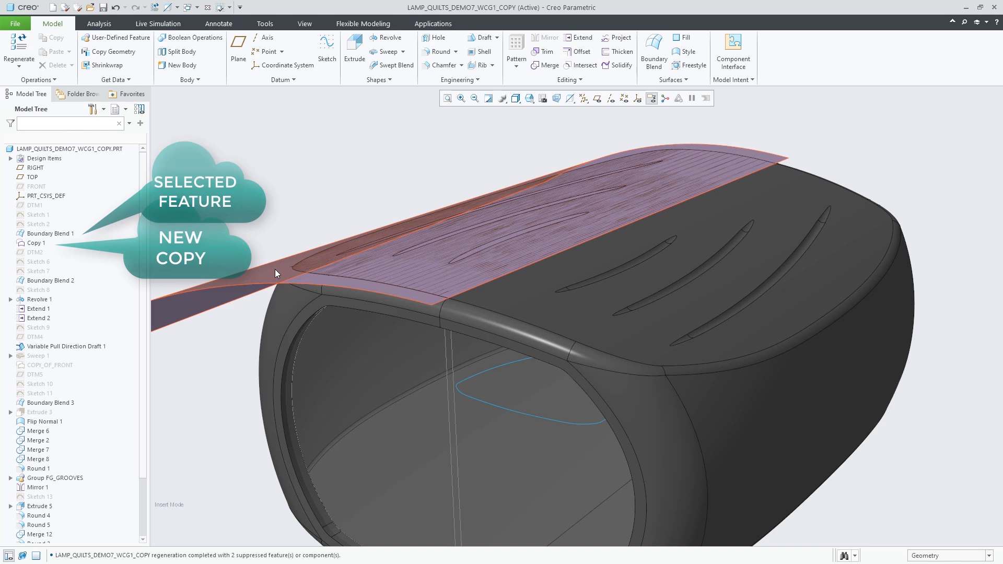
- Mirror Copy 1 about the datum plane as Mirror 3, then merge both quilts into Merge 15
{"action": "left_click", "coordinate": [37, 244]}
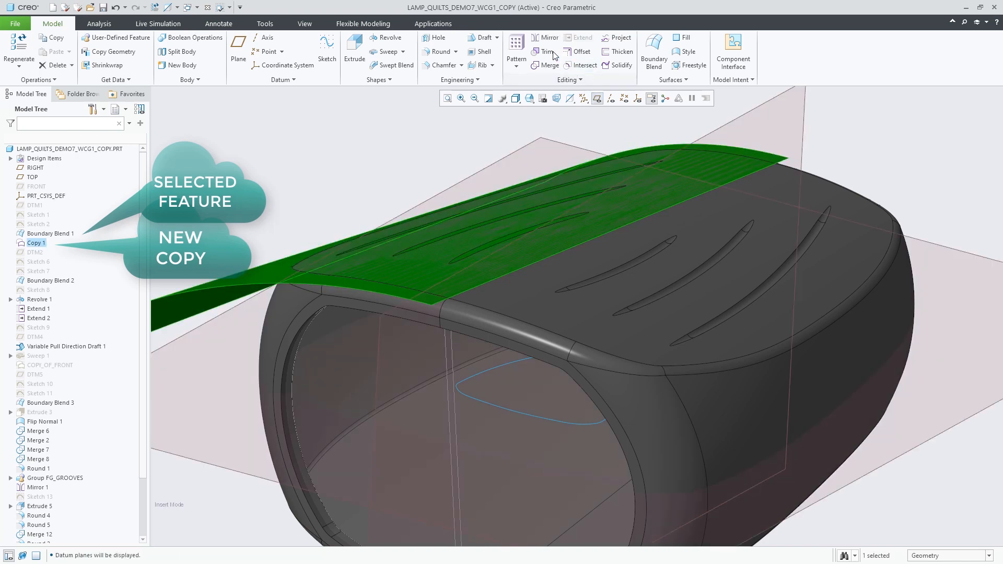
{"action": "left_click", "coordinate": [548, 37]}
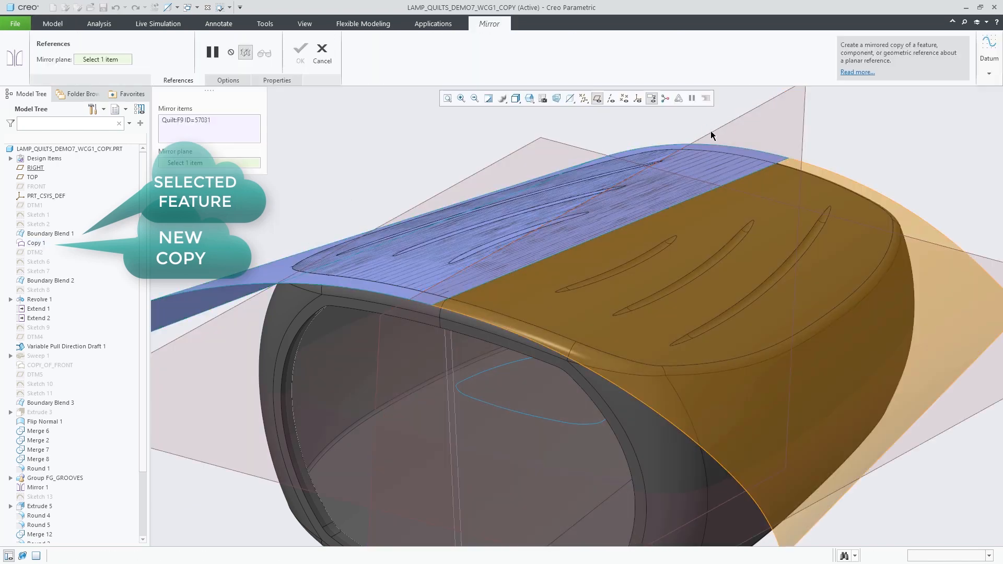
{"action": "left_click", "coordinate": [322, 54]}
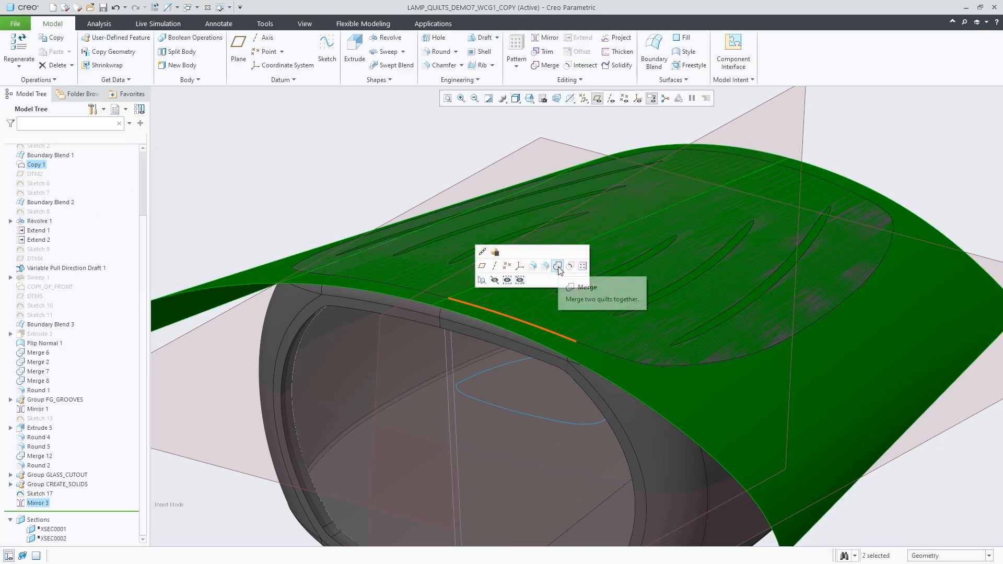
{"action": "left_click", "coordinate": [559, 265]}
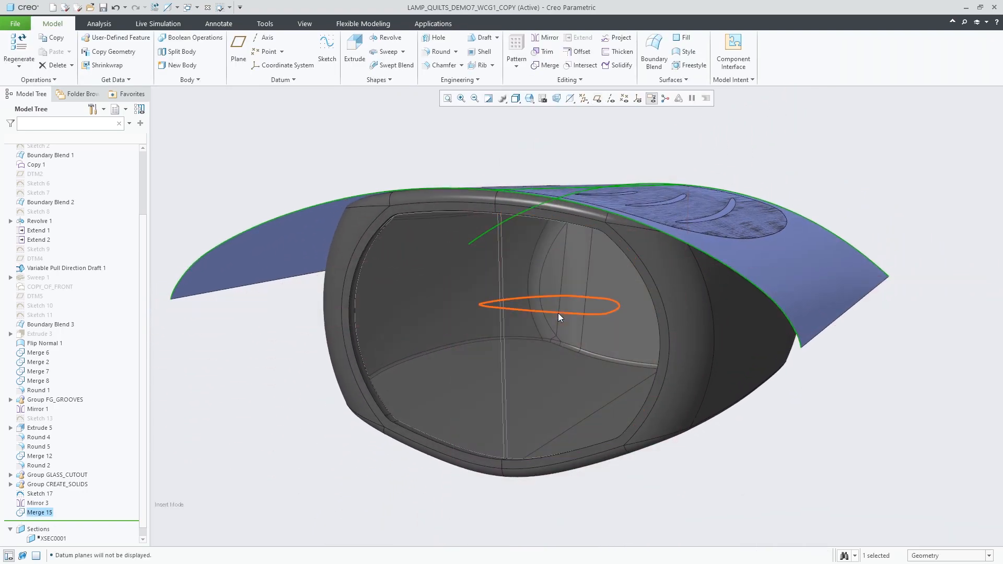
- Extrude Sketch 17 solid: Side 1 To Reference quilt with 2.00 offset, Side 2 Variable 20.00
{"action": "left_click", "coordinate": [354, 48]}
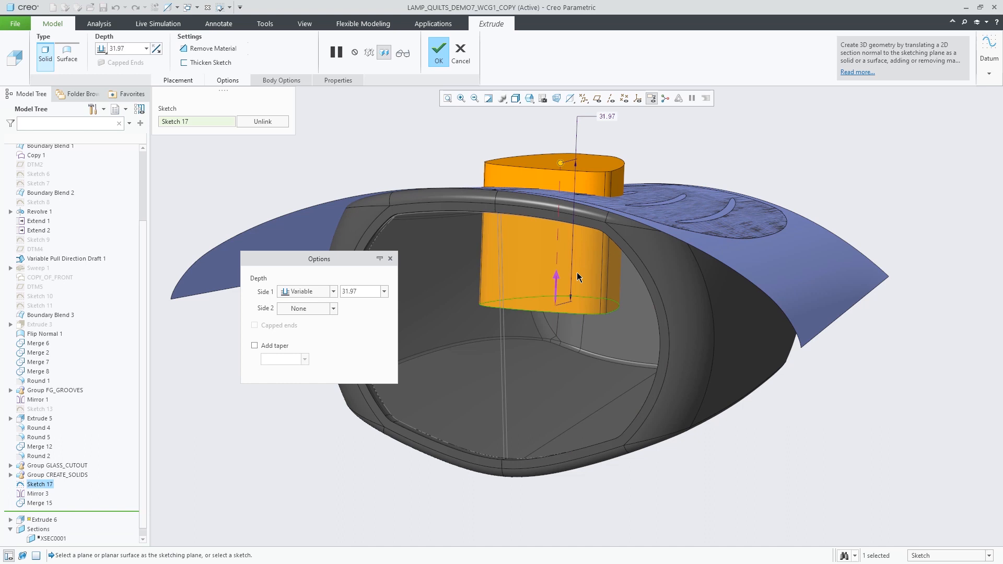
{"action": "left_click", "coordinate": [307, 292]}
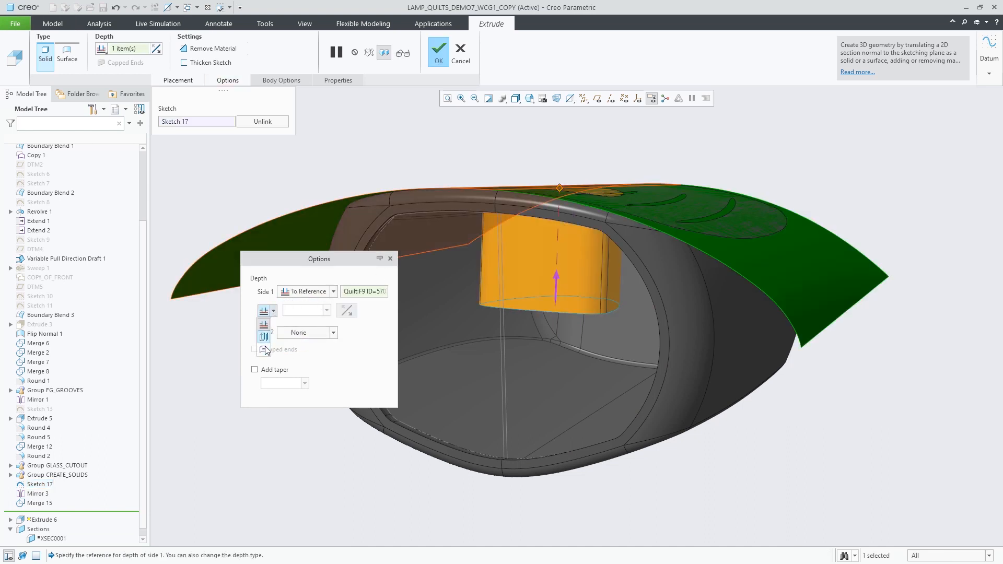
{"action": "left_click", "coordinate": [273, 311]}
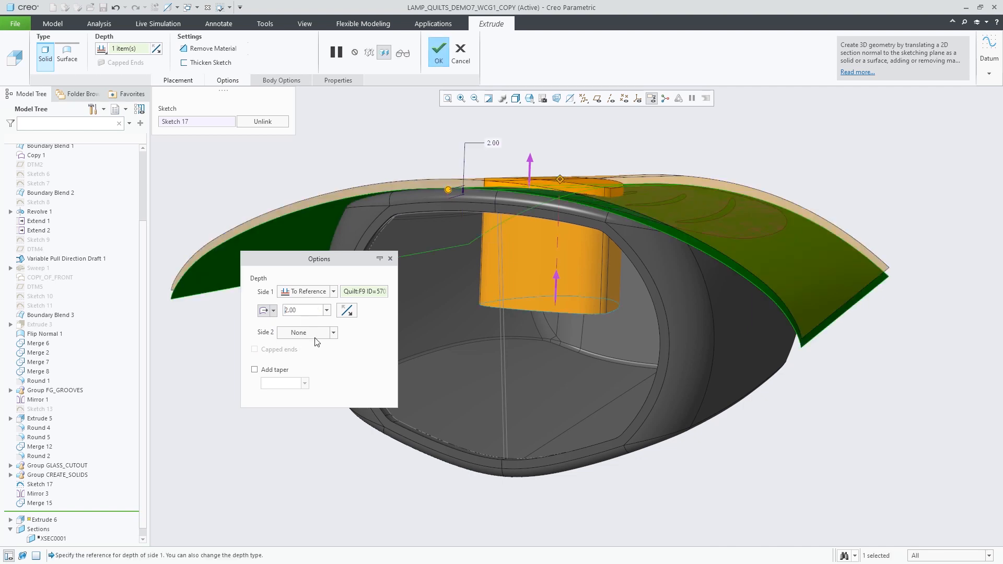
{"action": "left_click", "coordinate": [333, 333]}
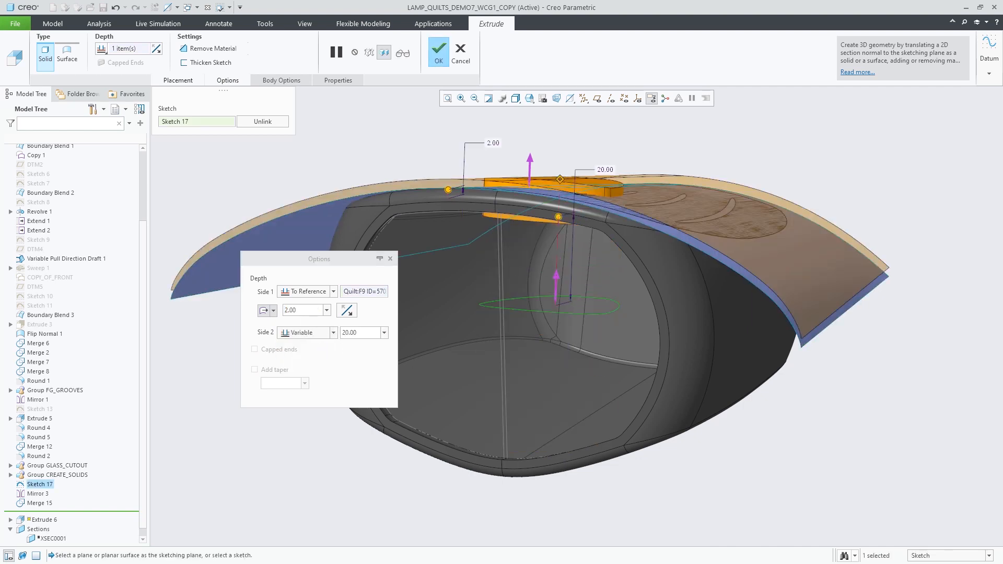
{"action": "left_click", "coordinate": [438, 48]}
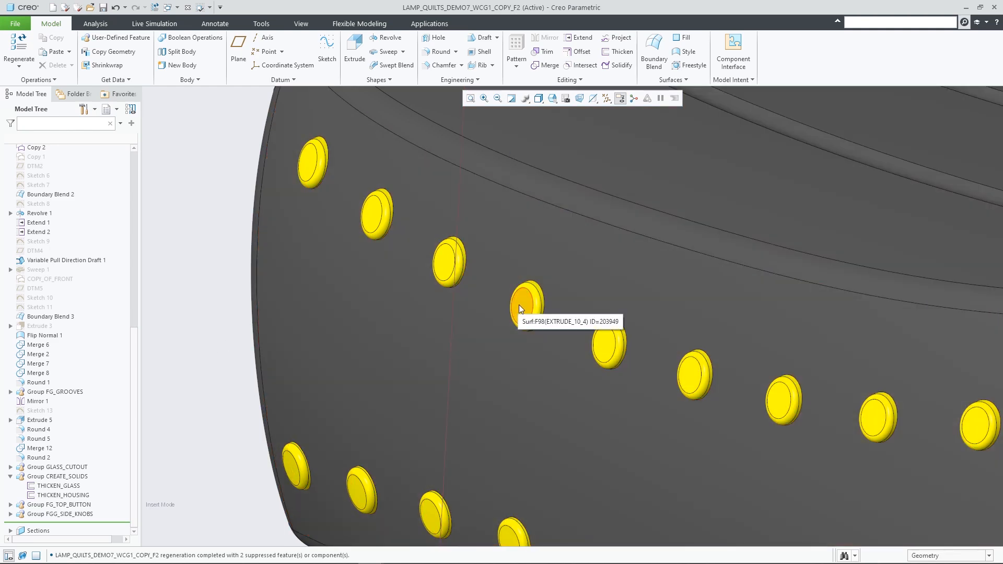
- Select the side knob pattern via the selection options and create snapshot Copy 3
{"action": "right_click", "coordinate": [525, 301]}
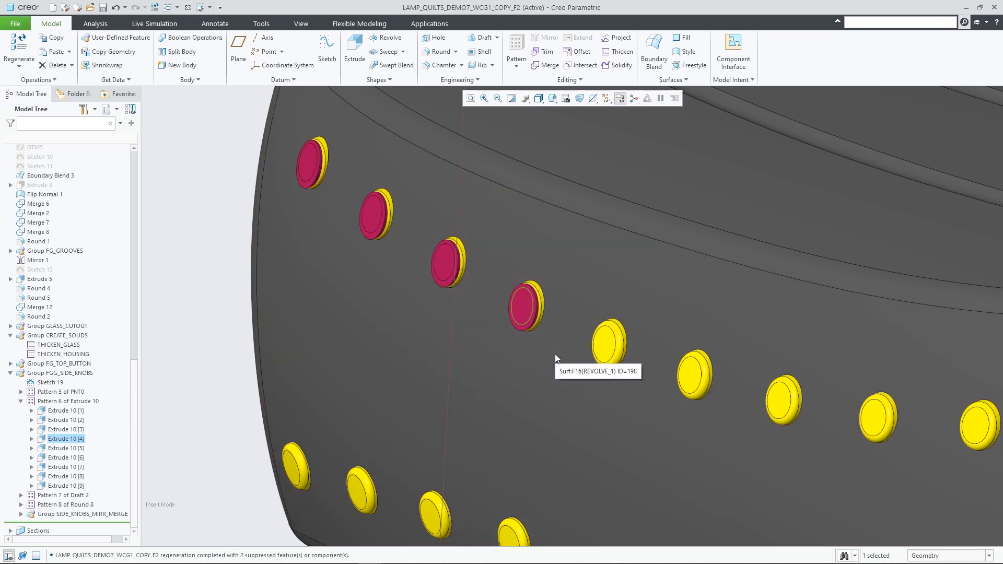
{"action": "right_click", "coordinate": [65, 439]}
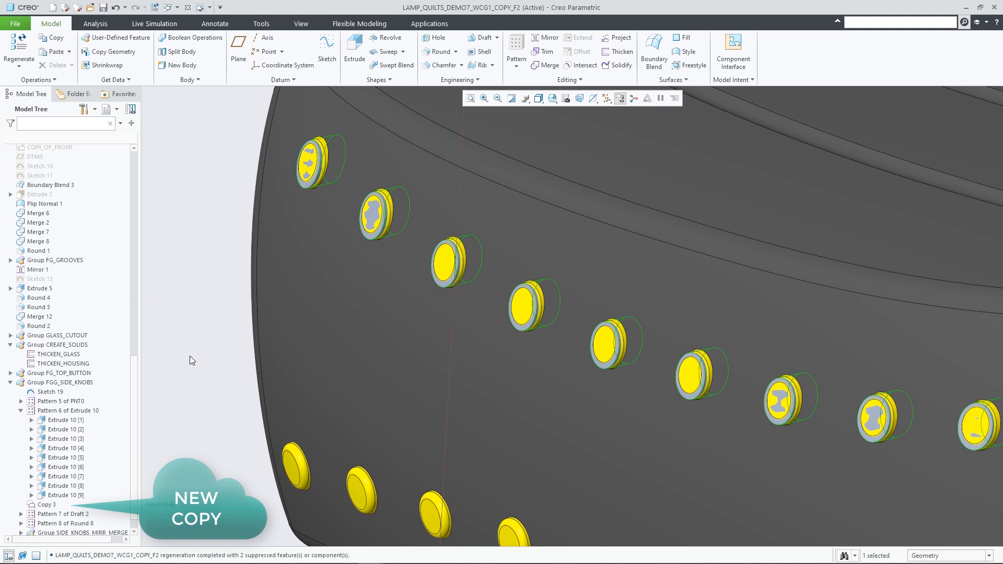
{"action": "right_click", "coordinate": [45, 505]}
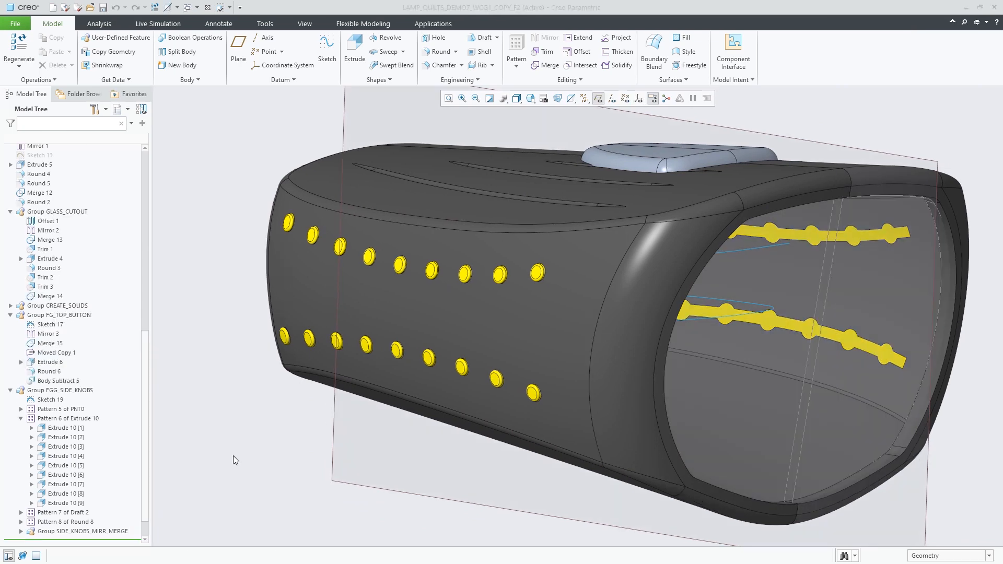
- Enable the Design Tree of quilts from the Model Tree settings menu
{"action": "left_click", "coordinate": [128, 109]}
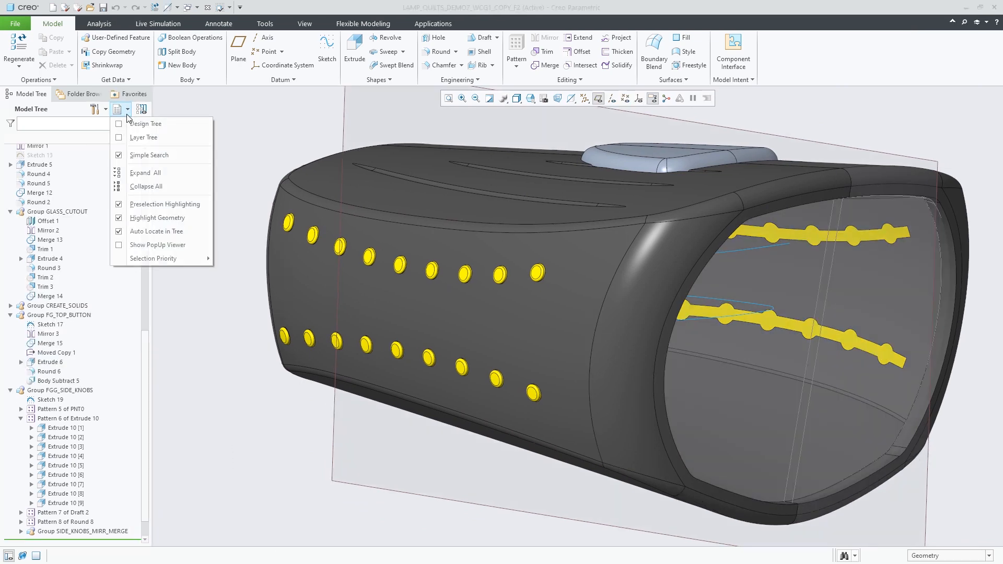
{"action": "left_click", "coordinate": [146, 124]}
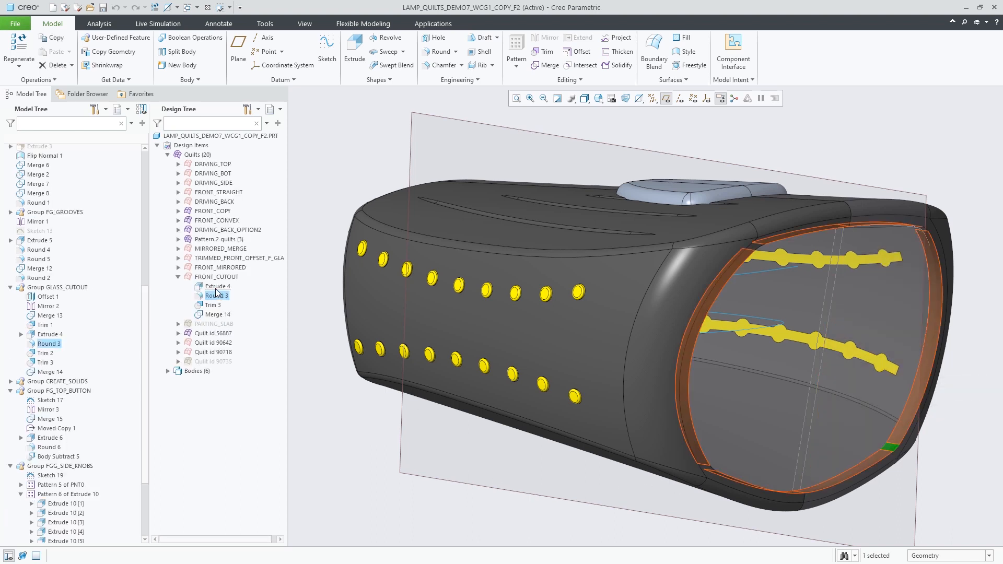
- Snapshot the FRONT_CUTOUT quilt at its Trim 3 stage as Copy 3
{"action": "left_click", "coordinate": [216, 294]}
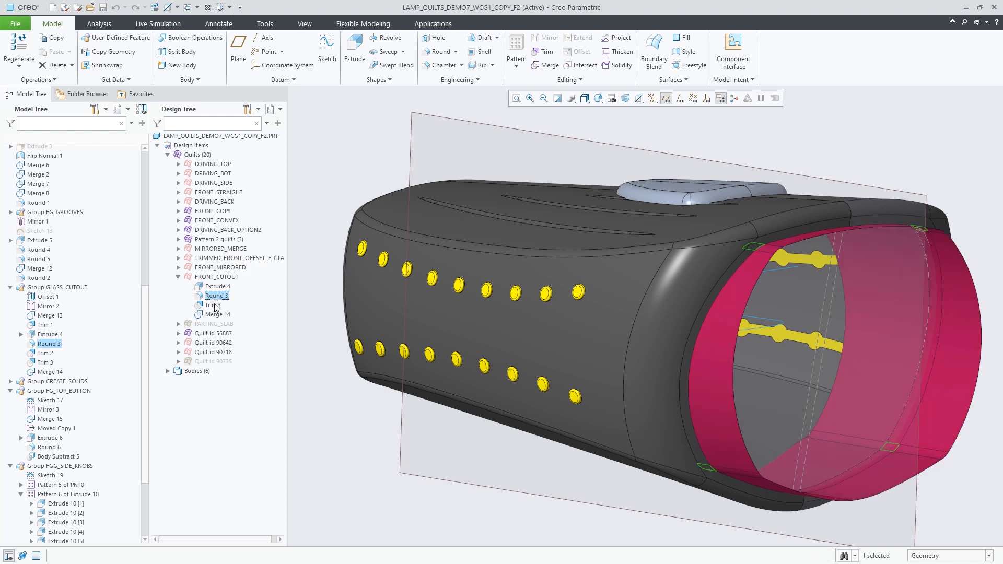
{"action": "left_click", "coordinate": [212, 304]}
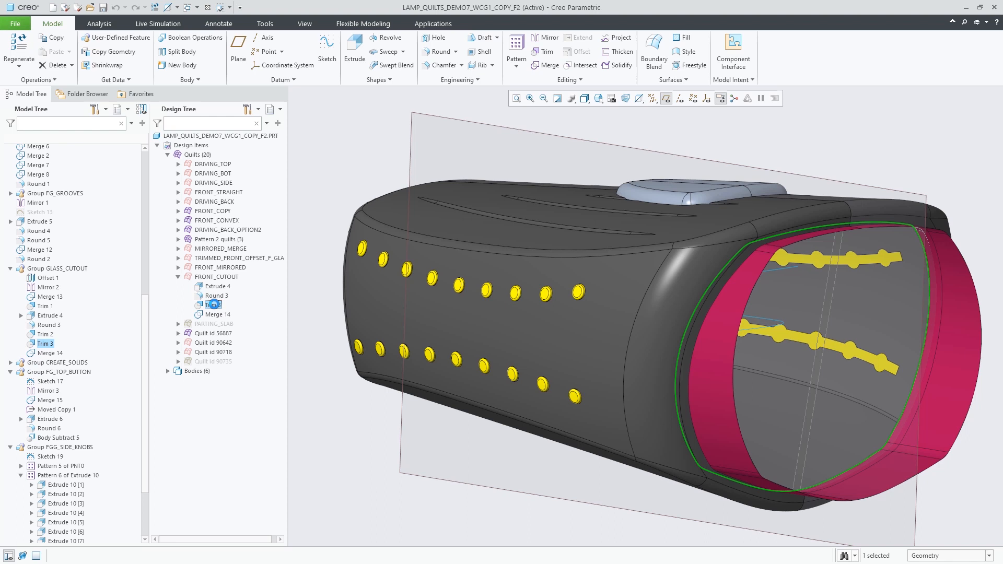
{"action": "mouse_move", "coordinate": [232, 280]}
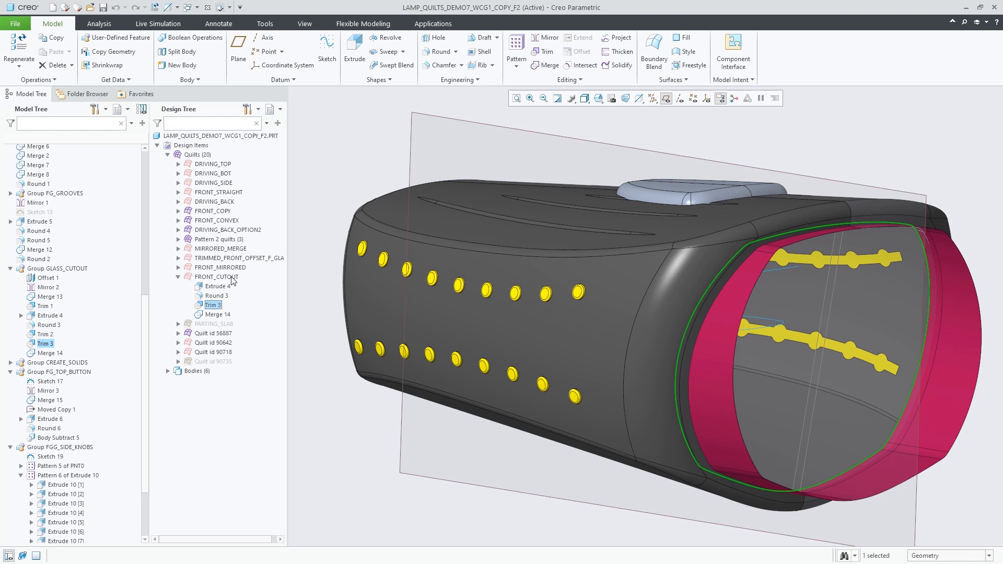
{"action": "left_click", "coordinate": [220, 276]}
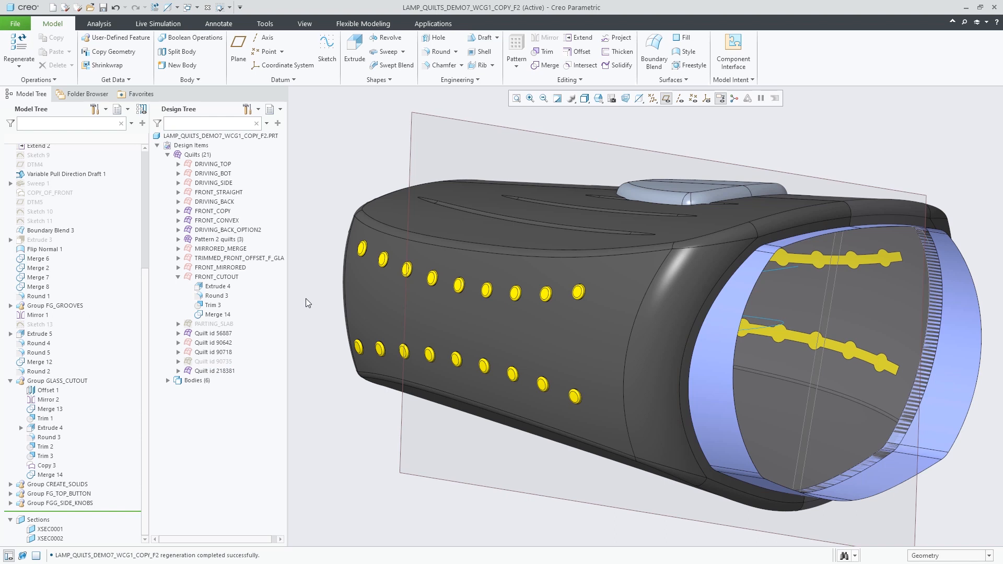
{"action": "mouse_move", "coordinate": [298, 357]}
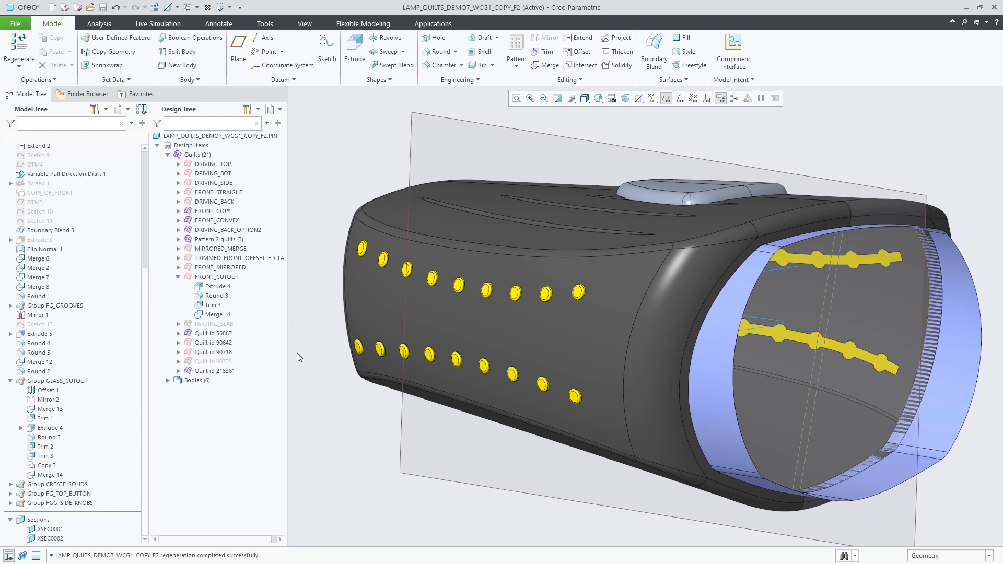
- Snapshot the DRIVING_BACK_OPTION2 quilt as Copy 4 and expand Quilt id 218418 to show it
{"action": "scroll", "scroll_direction": "up", "scroll_amount": 3}
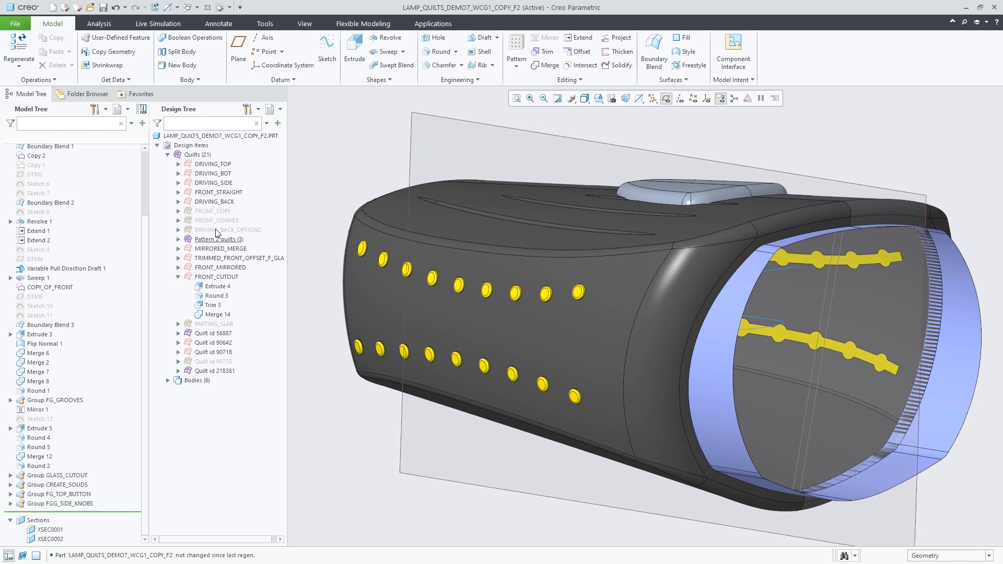
{"action": "left_click", "coordinate": [228, 230]}
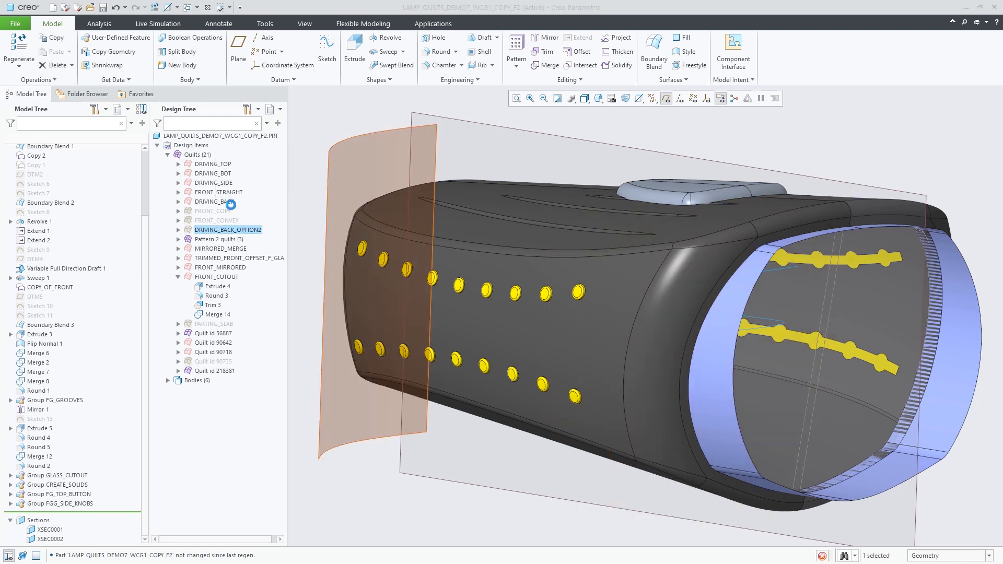
{"action": "left_click", "coordinate": [179, 230]}
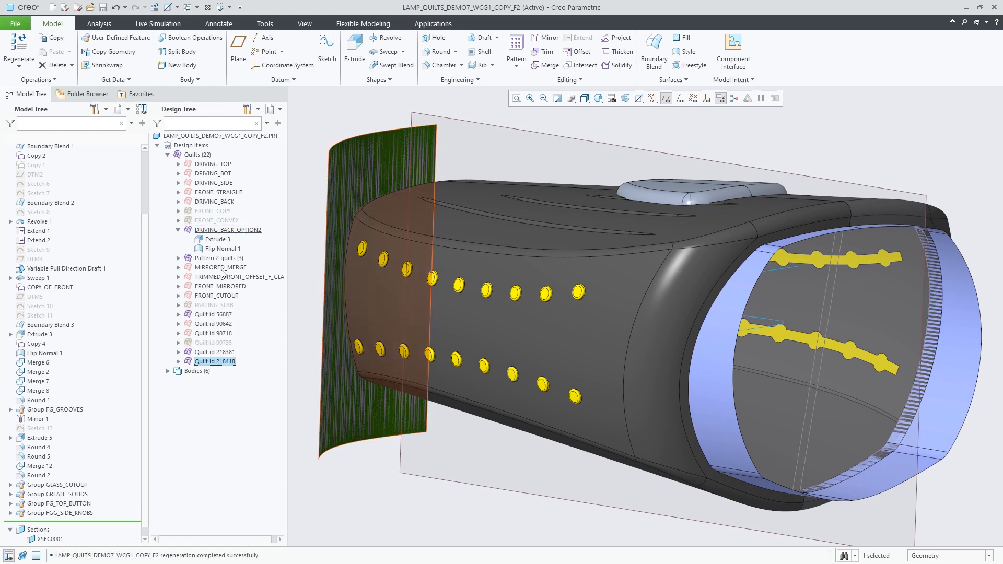
{"action": "left_click", "coordinate": [178, 362]}
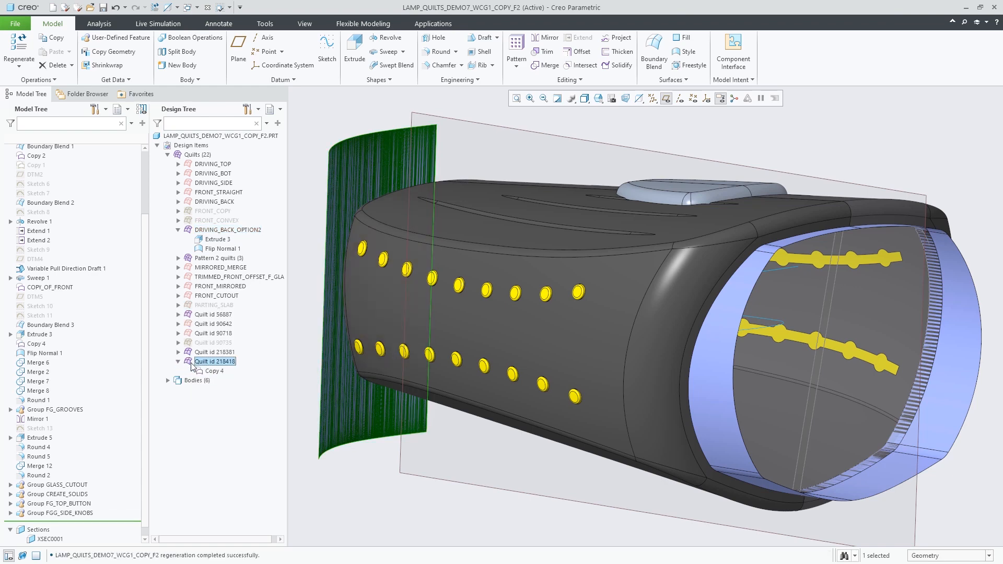